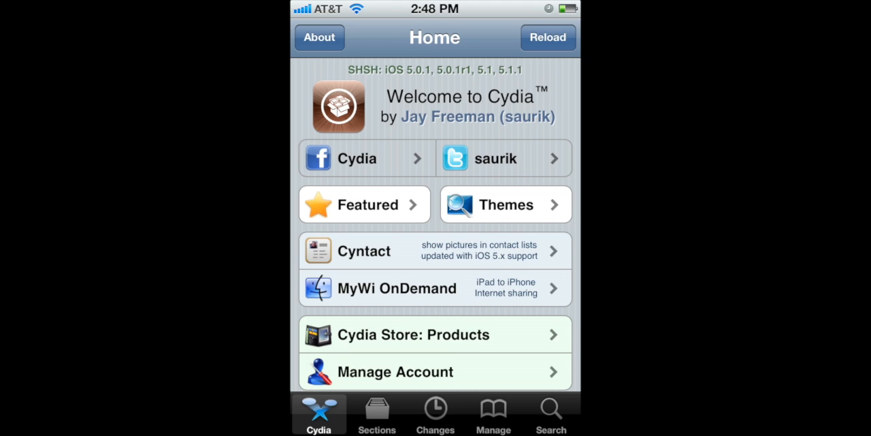
Review Cydia's six package sources, including apt.theiphonespotrepo.net and BigBoss, leaving them unchanged
{"action": "left_click", "coordinate": [492, 414]}
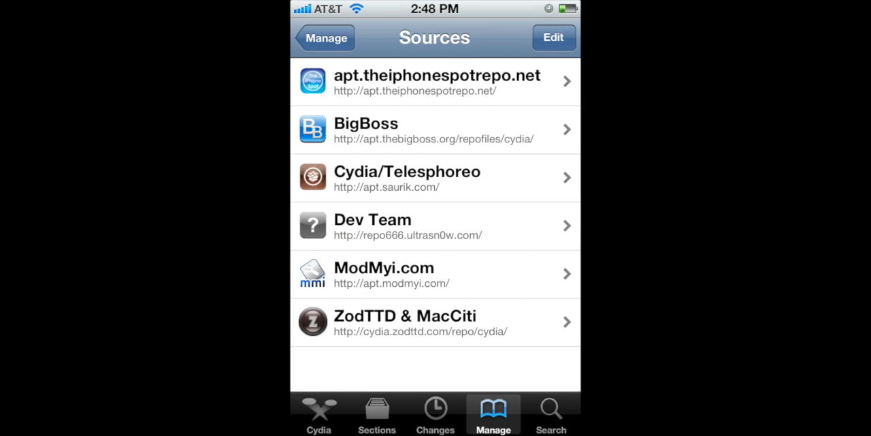
{"action": "left_click", "coordinate": [553, 38]}
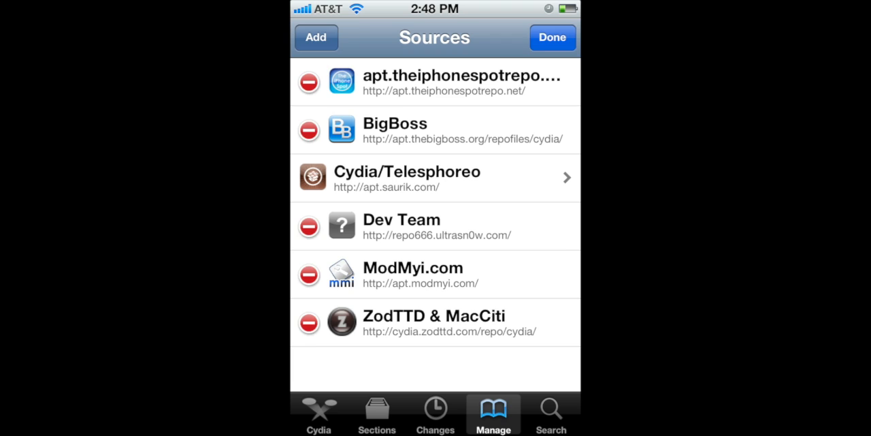
{"action": "left_click", "coordinate": [553, 38]}
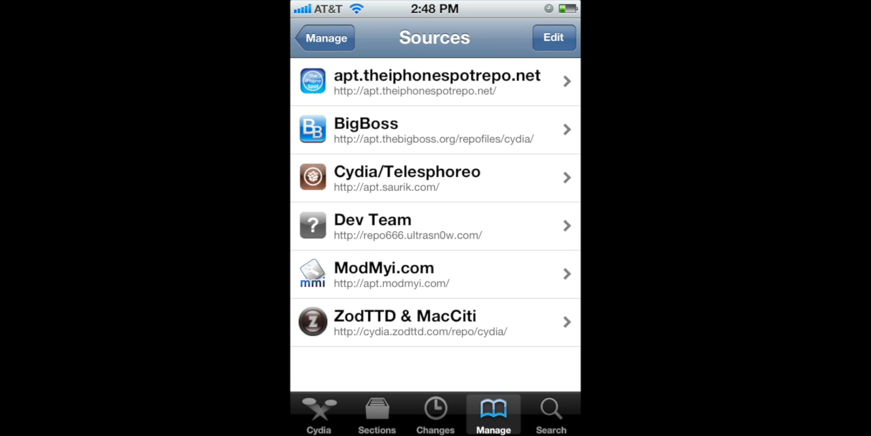
Browse Cydia's Sections into TiS Tweaks and scroll to the E entries where EmojiPro is listed
{"action": "left_click", "coordinate": [375, 428]}
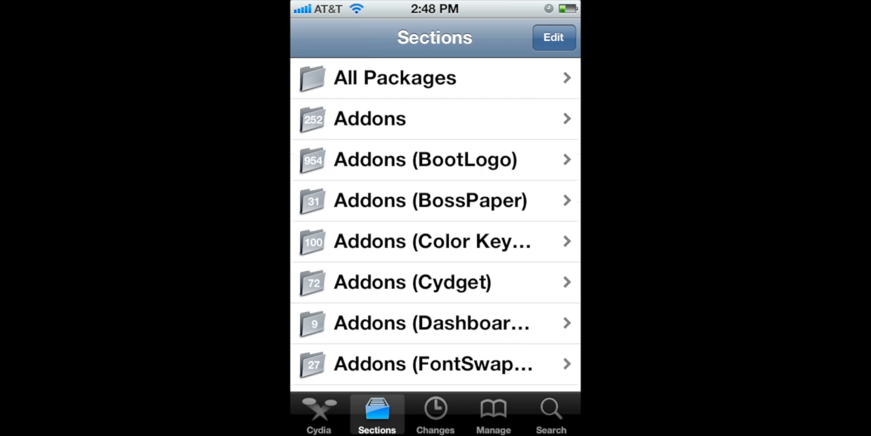
{"action": "scroll", "scroll_direction": "down", "scroll_amount": 3}
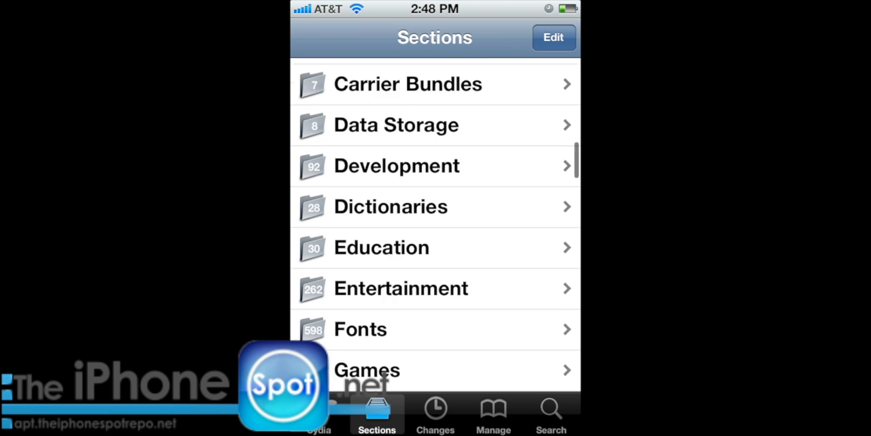
{"action": "scroll", "scroll_direction": "down", "scroll_amount": 3}
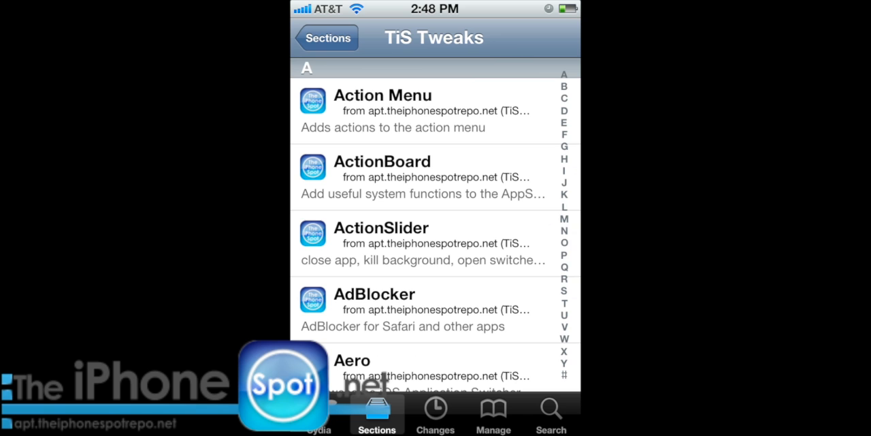
{"action": "scroll", "scroll_direction": "down", "scroll_amount": 3}
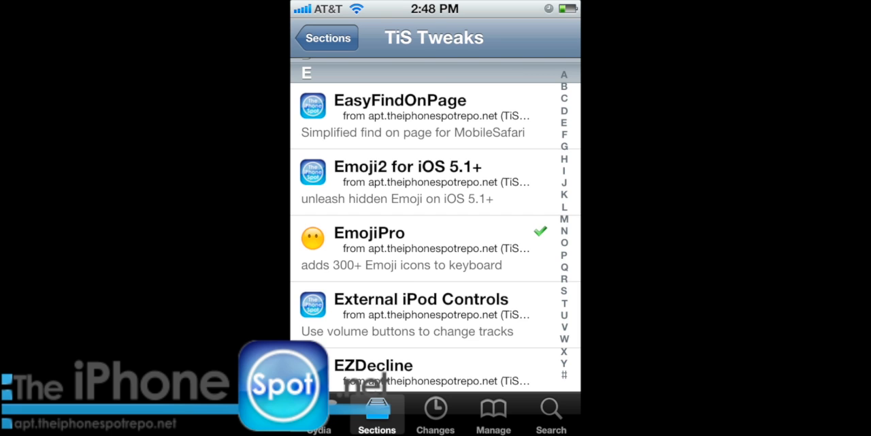
View EmojiPro 1.0.1's description of 300+ hidden emoji and choose a Modify action
{"action": "left_click", "coordinate": [369, 232]}
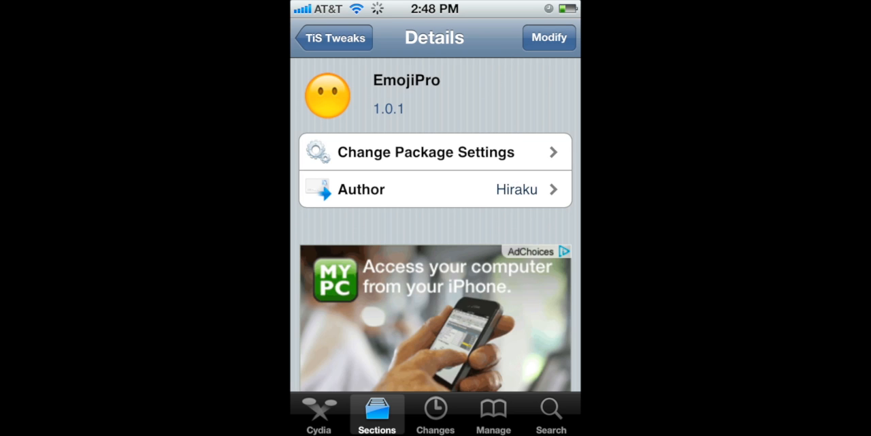
{"action": "scroll", "scroll_direction": "down", "scroll_amount": 3}
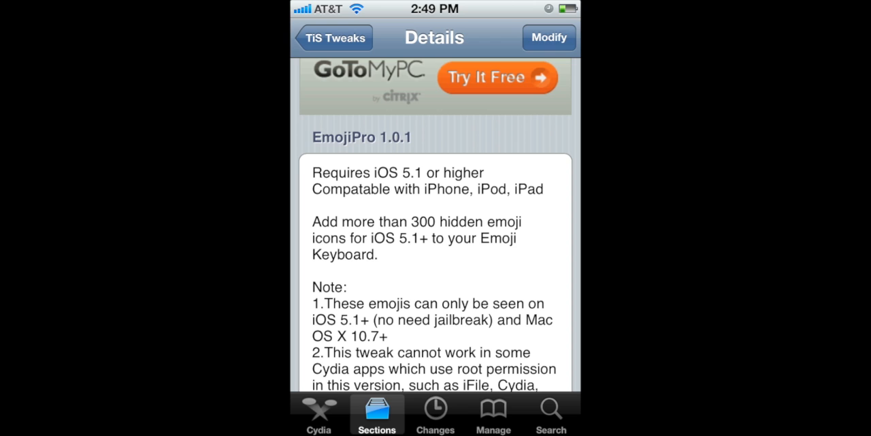
{"action": "left_click", "coordinate": [548, 38]}
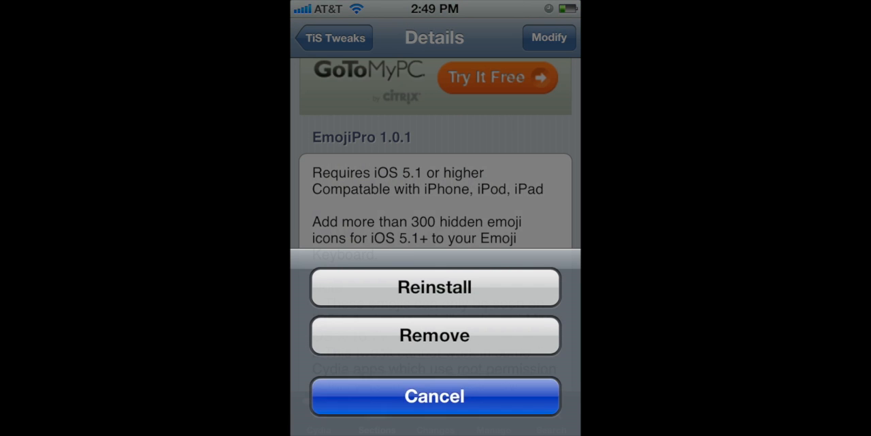
{"action": "left_click", "coordinate": [436, 396]}
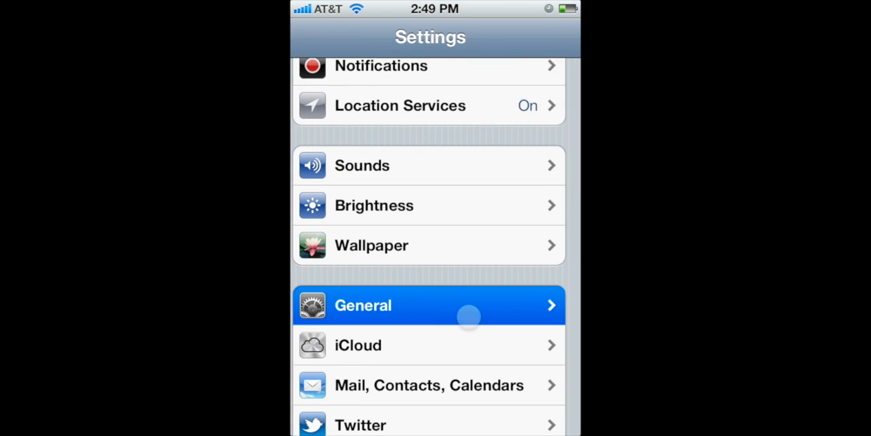
Add Emoji as a new international keyboard under General > Keyboard settings
{"action": "left_click", "coordinate": [468, 305]}
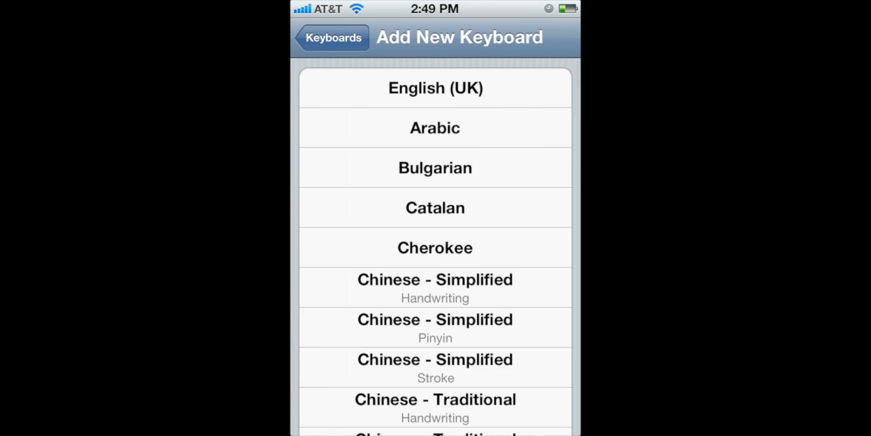
{"action": "scroll", "scroll_direction": "down", "scroll_amount": 3}
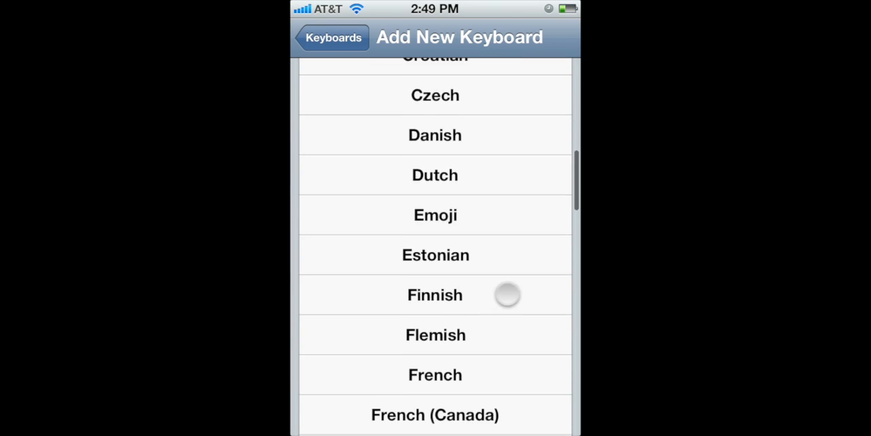
{"action": "left_click", "coordinate": [332, 37]}
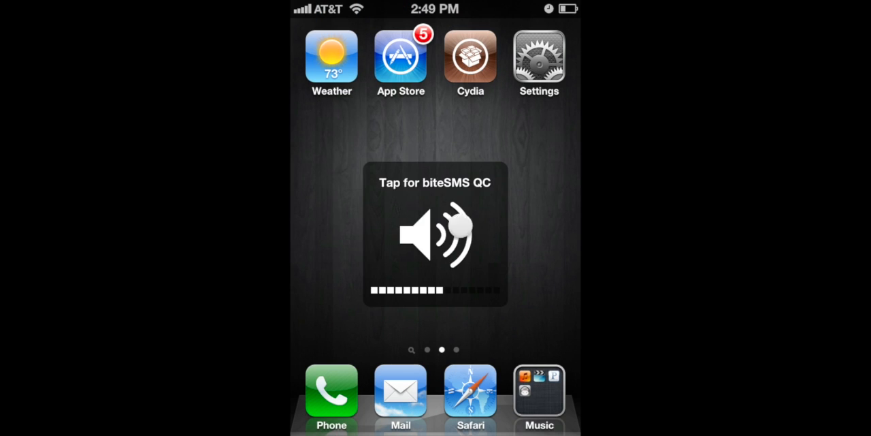
{"action": "left_click", "coordinate": [434, 234]}
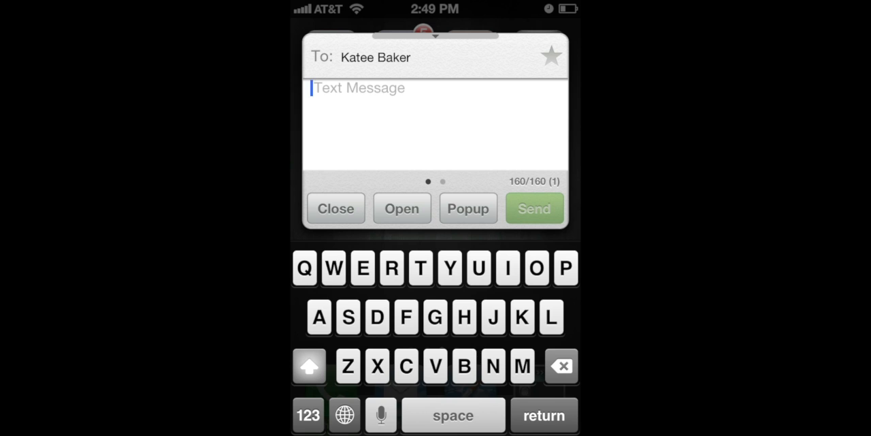
{"action": "left_click", "coordinate": [343, 414]}
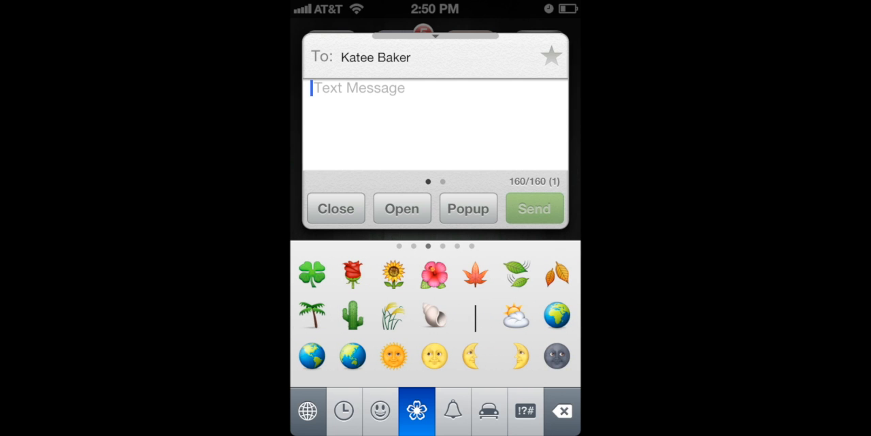
{"action": "left_click", "coordinate": [452, 411]}
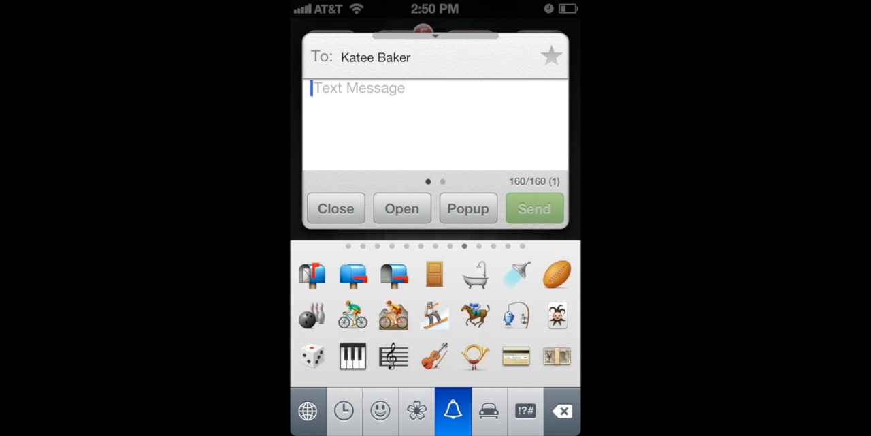
{"action": "left_click", "coordinate": [526, 411]}
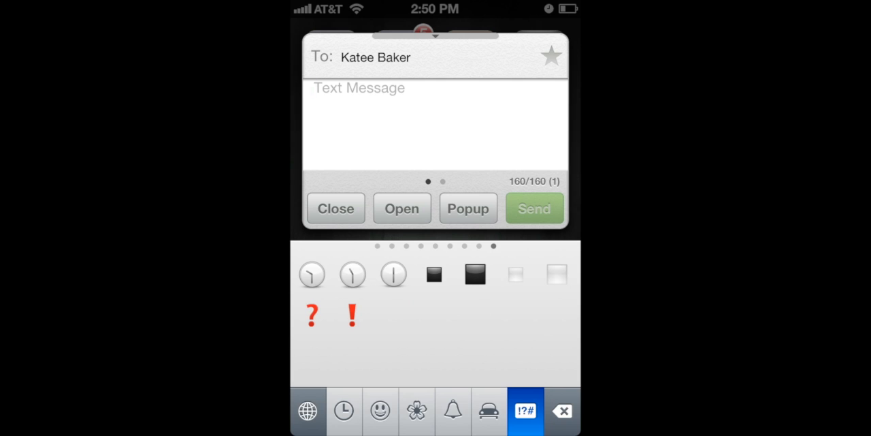
{"action": "left_click", "coordinate": [305, 407]}
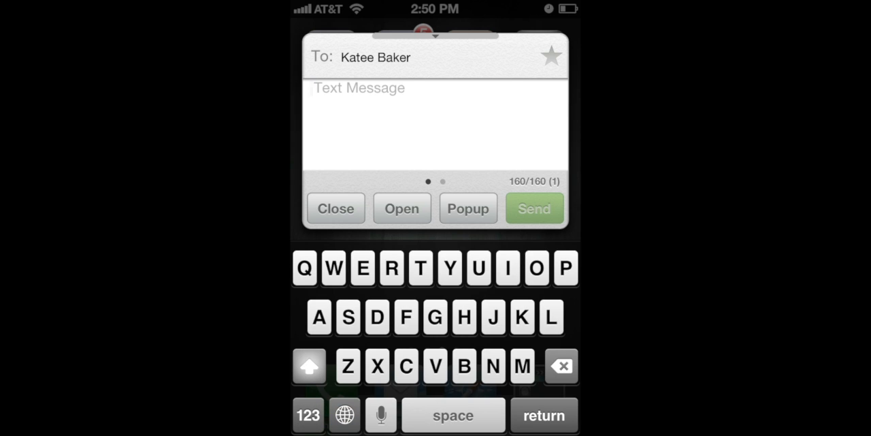